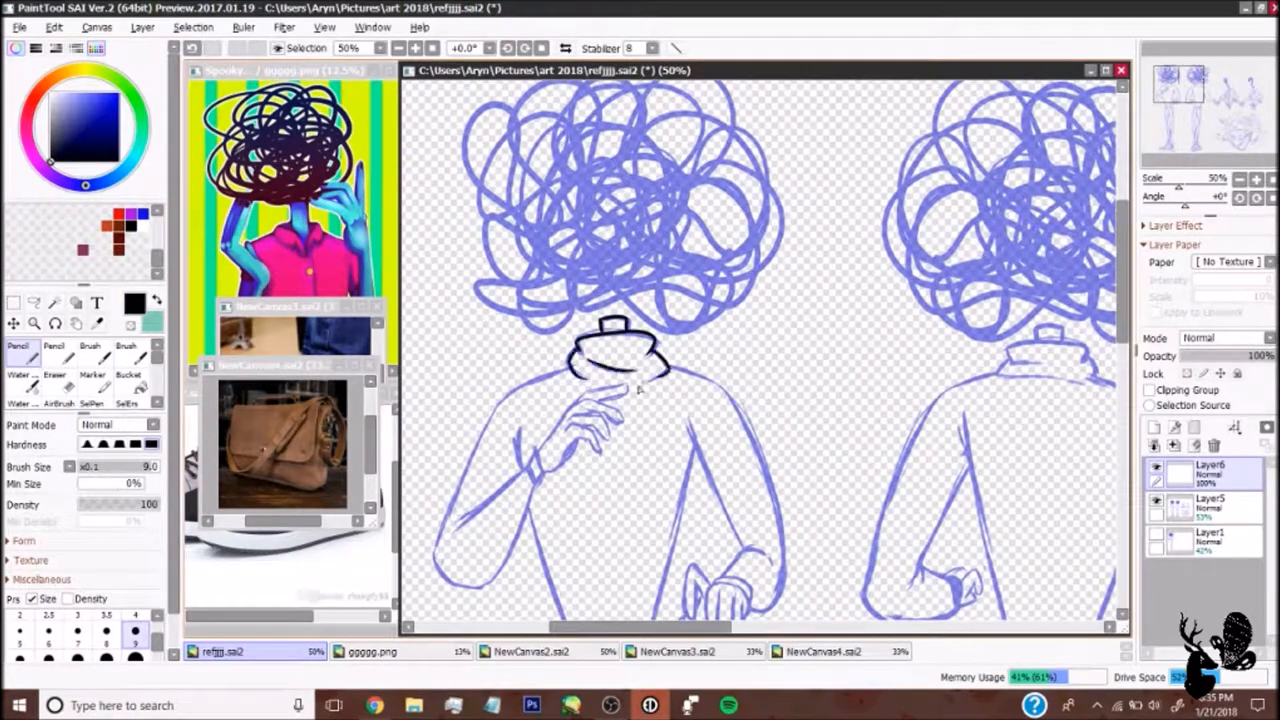
Trace the first figure's collar, torso, arms and hands in black on Layer6 with the Pencil
drag(640, 380, 756, 596)
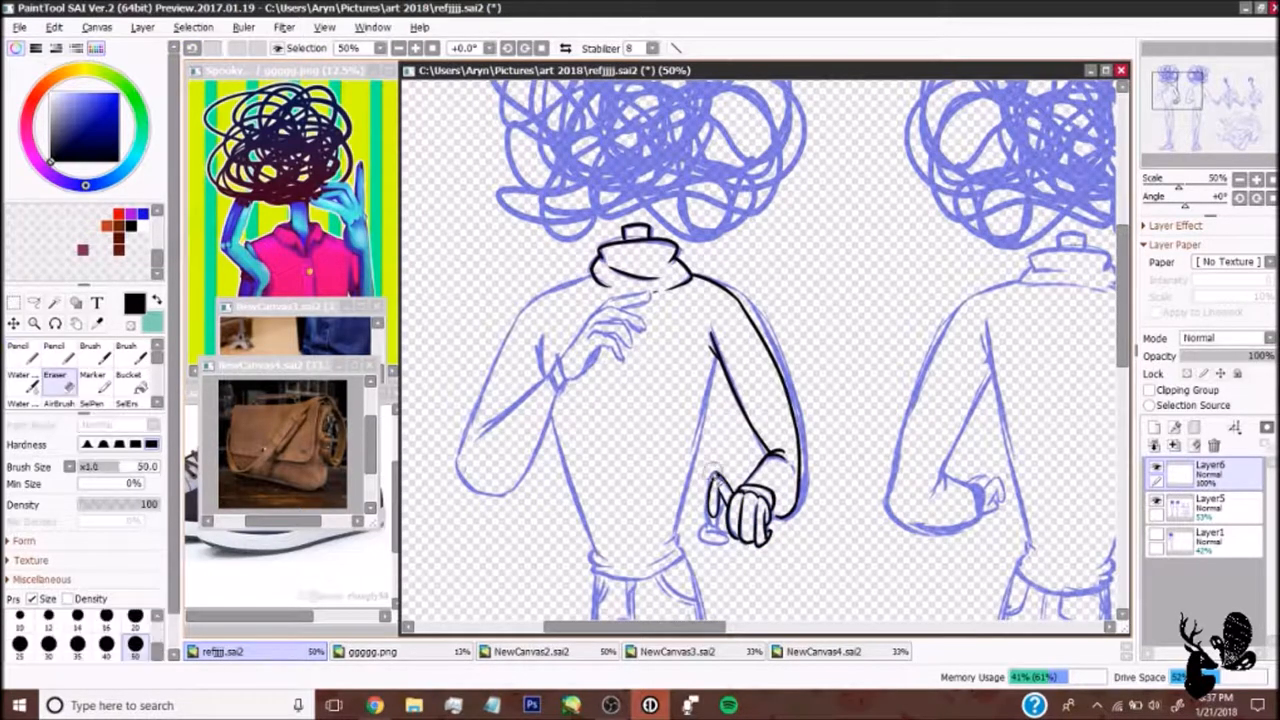
click(16, 356)
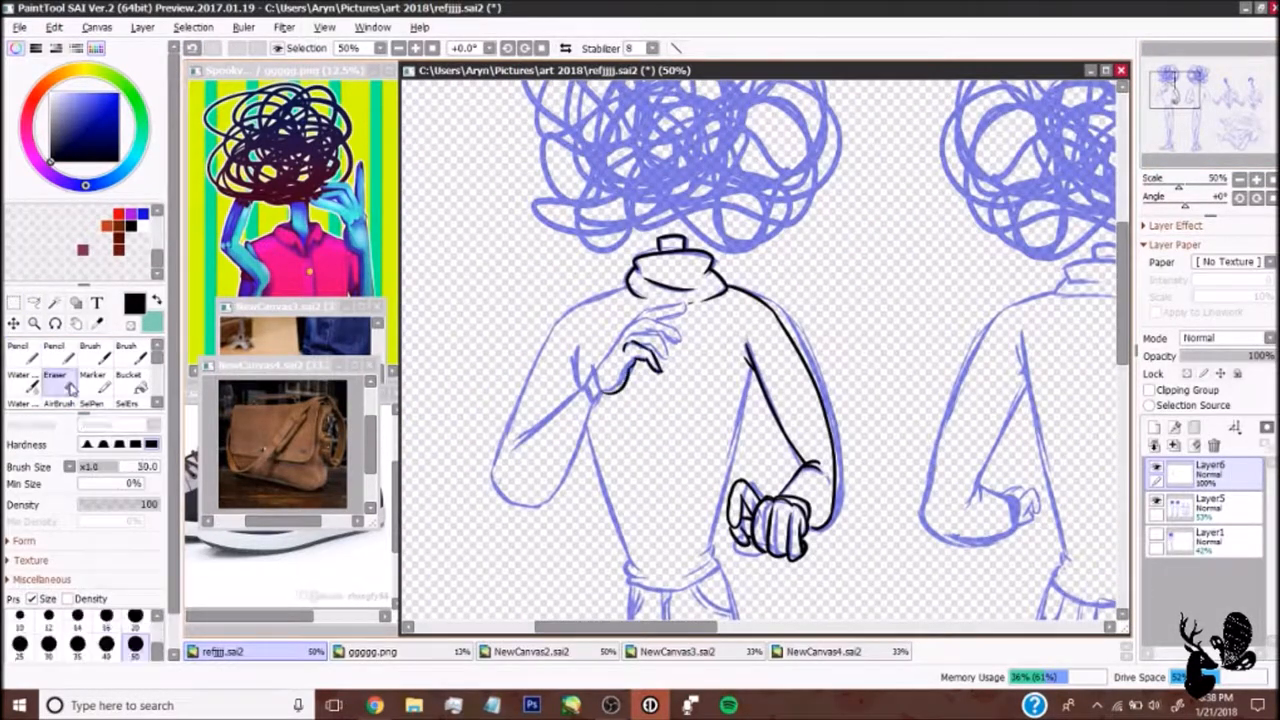
click(18, 346)
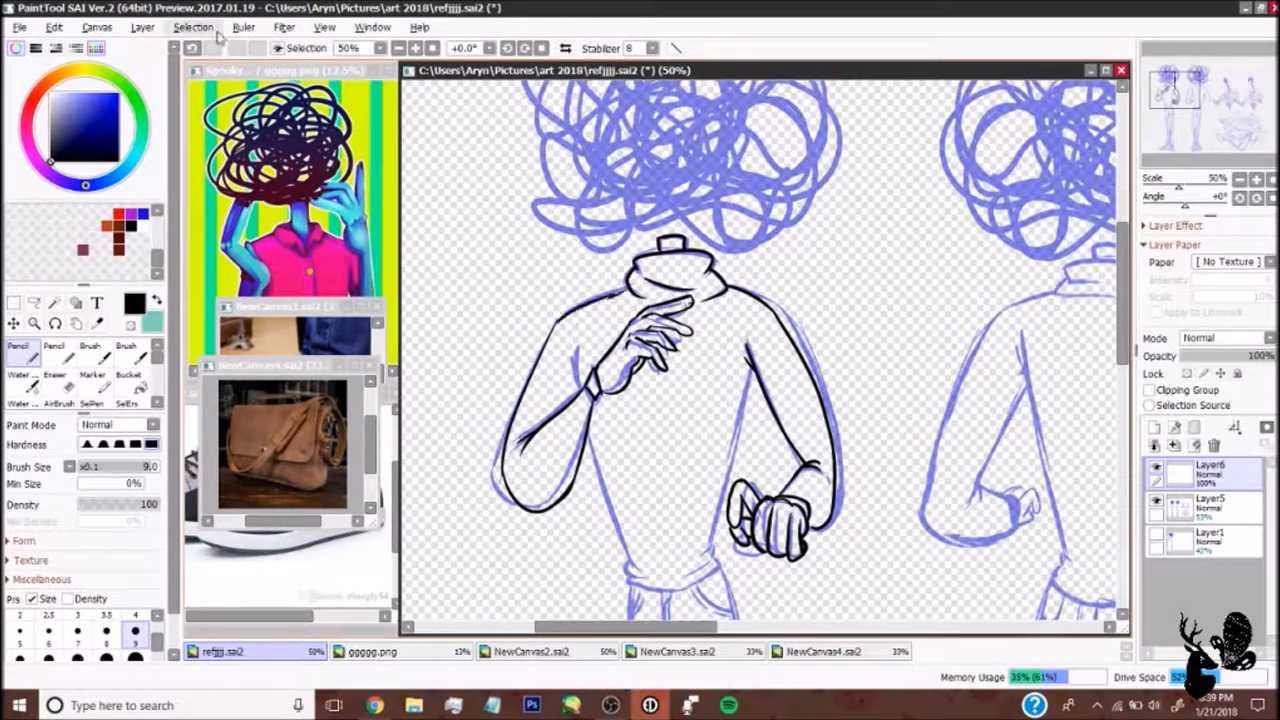
scroll(down, 3)
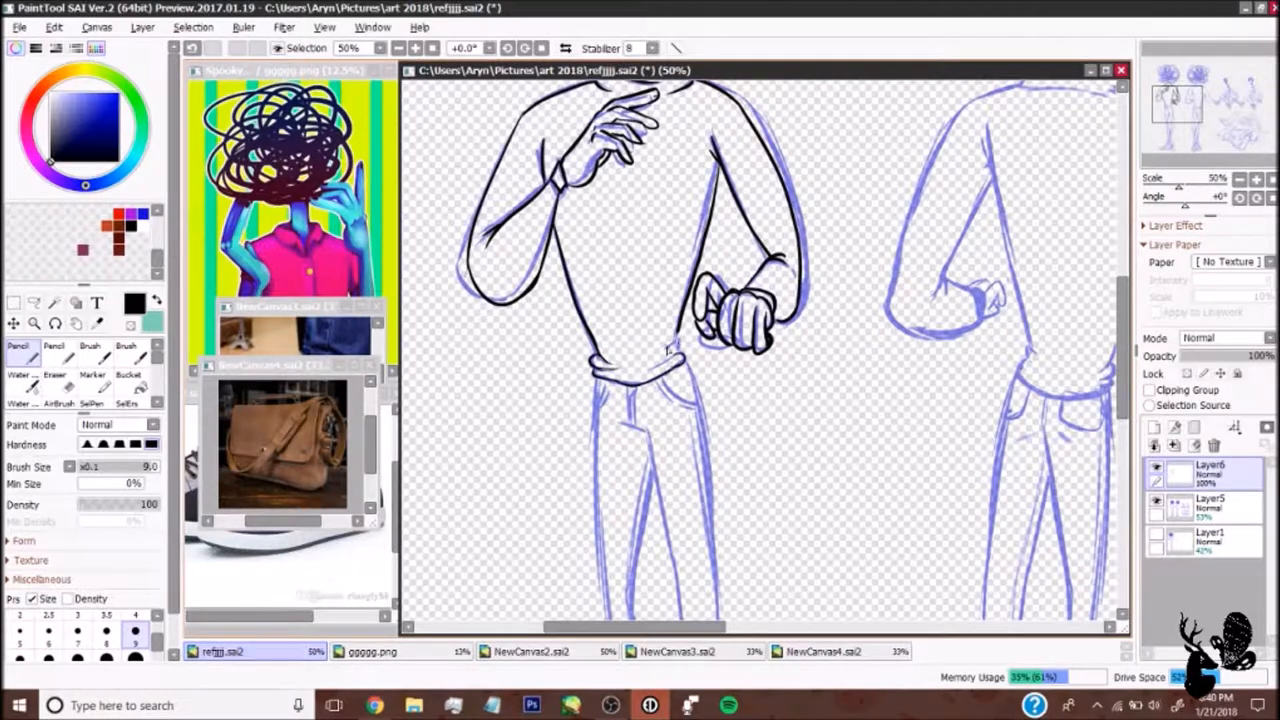
scroll(down, 3)
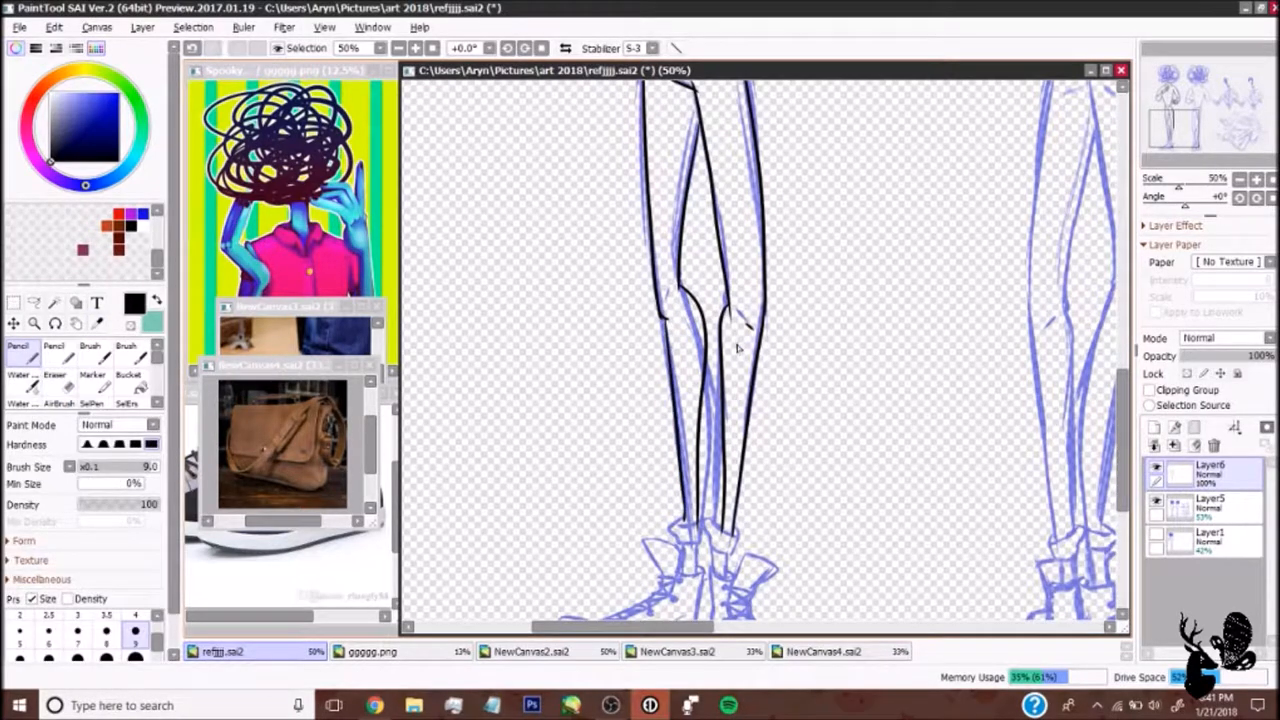
Trace both figures' legs and the second figure's bent arm and hand at 75% zoom
scroll(down, 3)
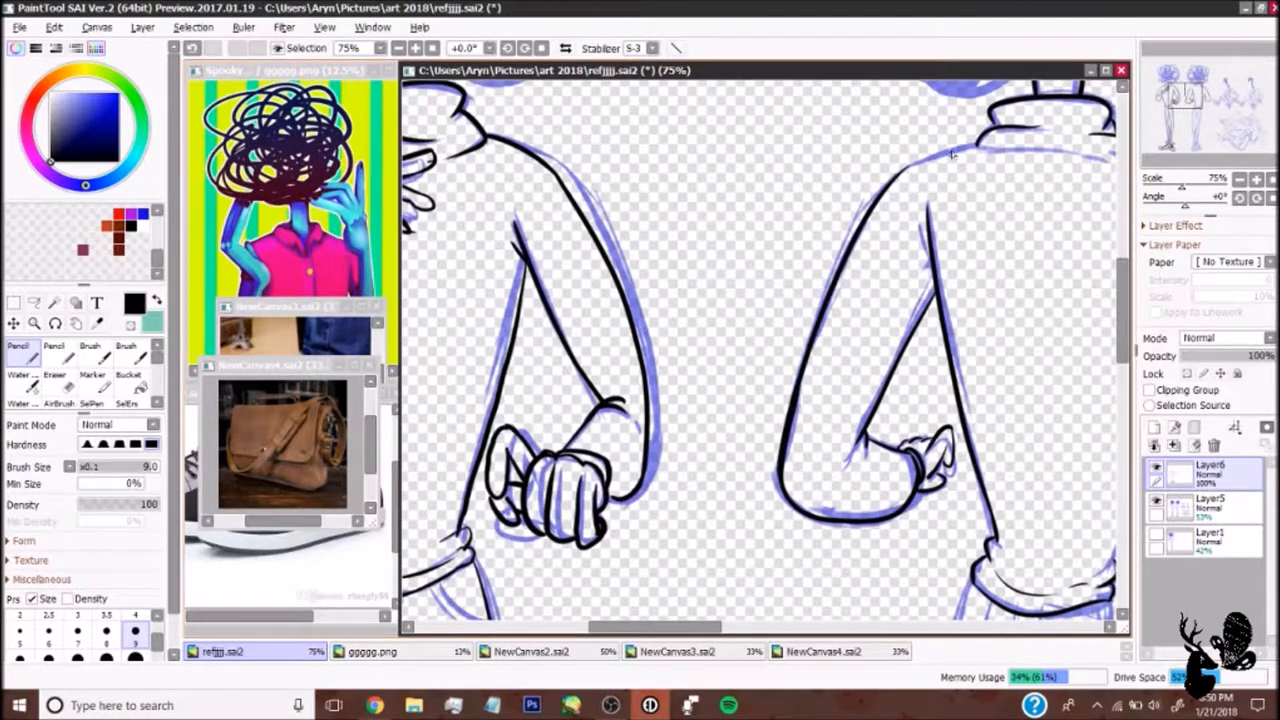
Trace the seated figure's shirt, arm, phone-holding hand and resting hand with the Pencil
scroll(down, 3)
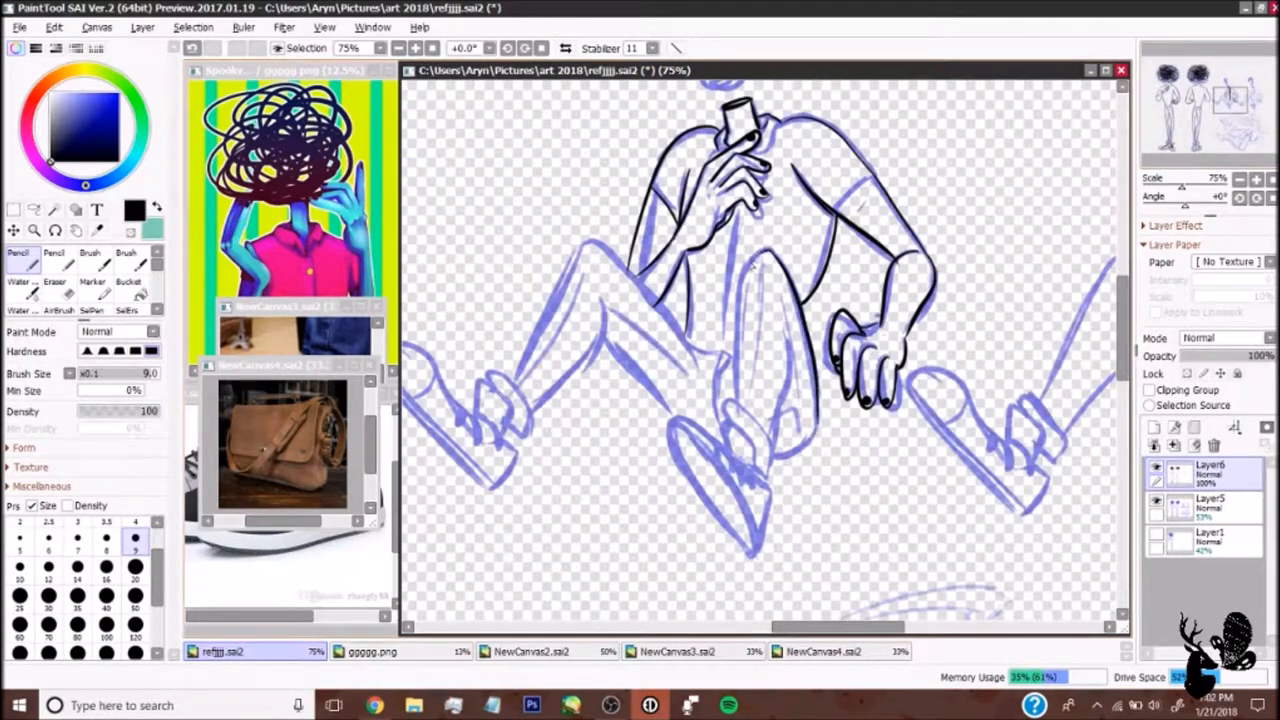
Trace the seated figure's bent legs, knees and shoe outlines, adding a new layer for the shoes
drag(730, 240, 760, 450)
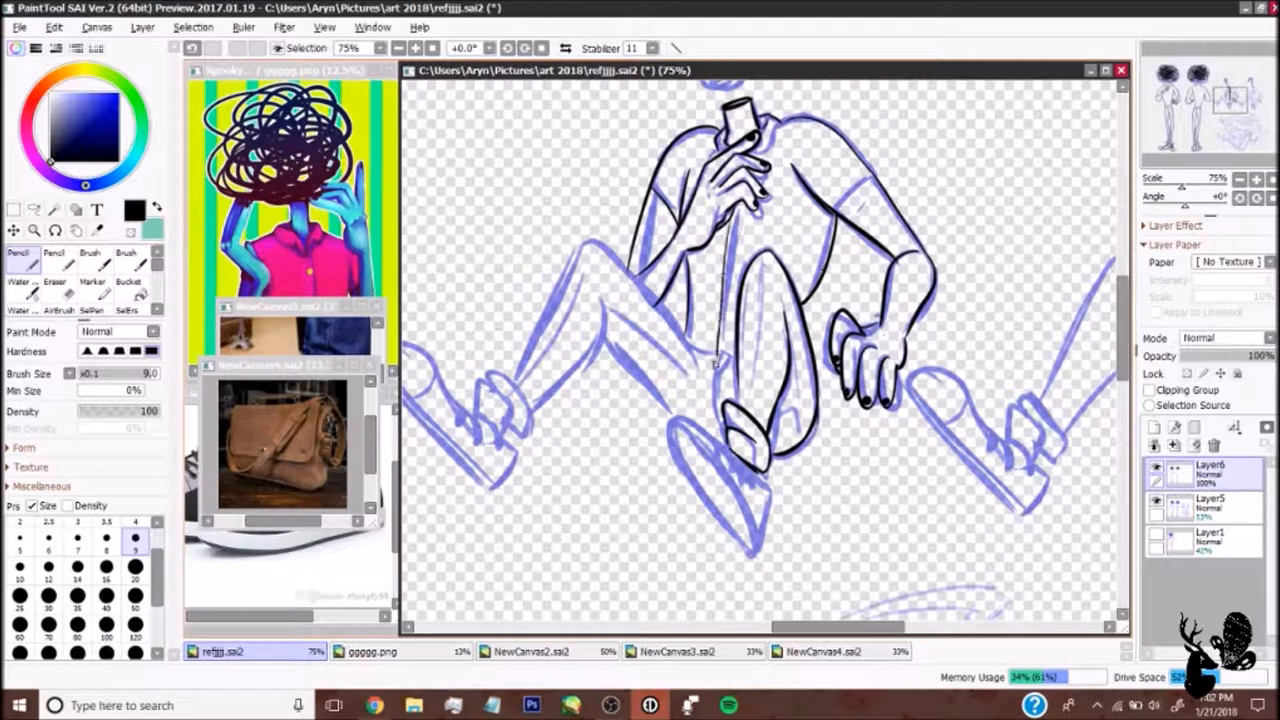
drag(584, 240, 730, 376)
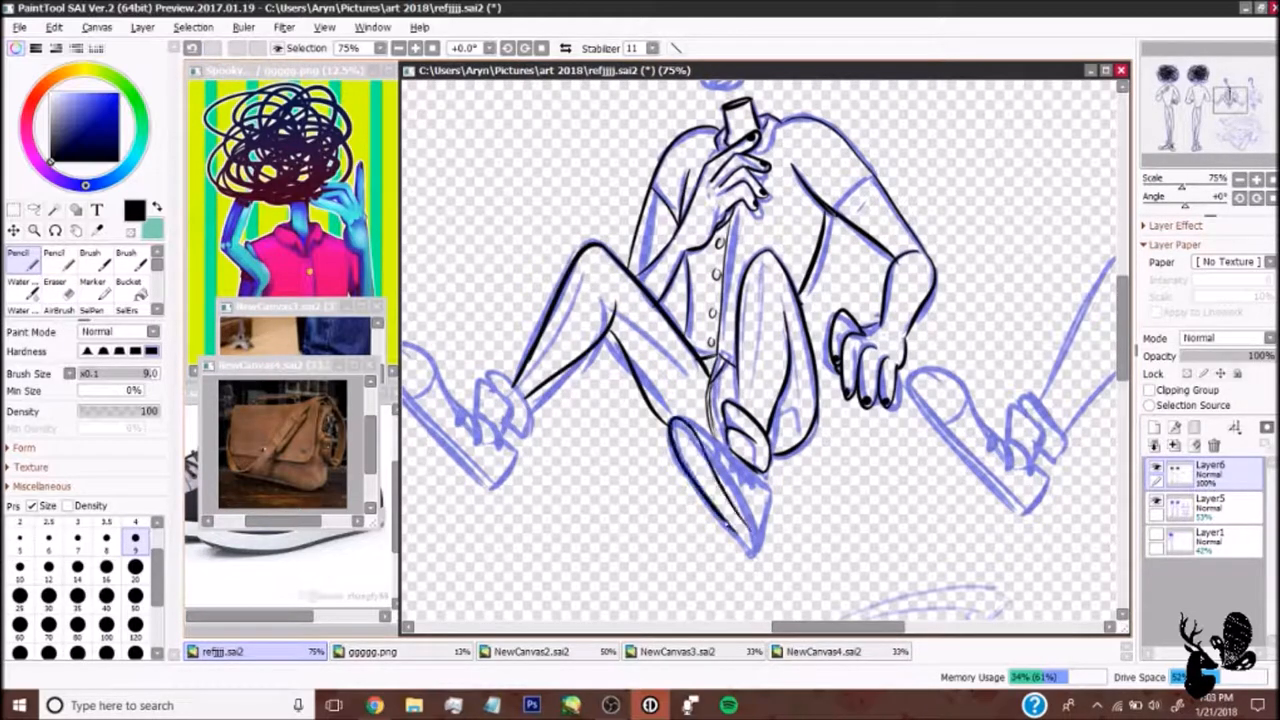
click(54, 272)
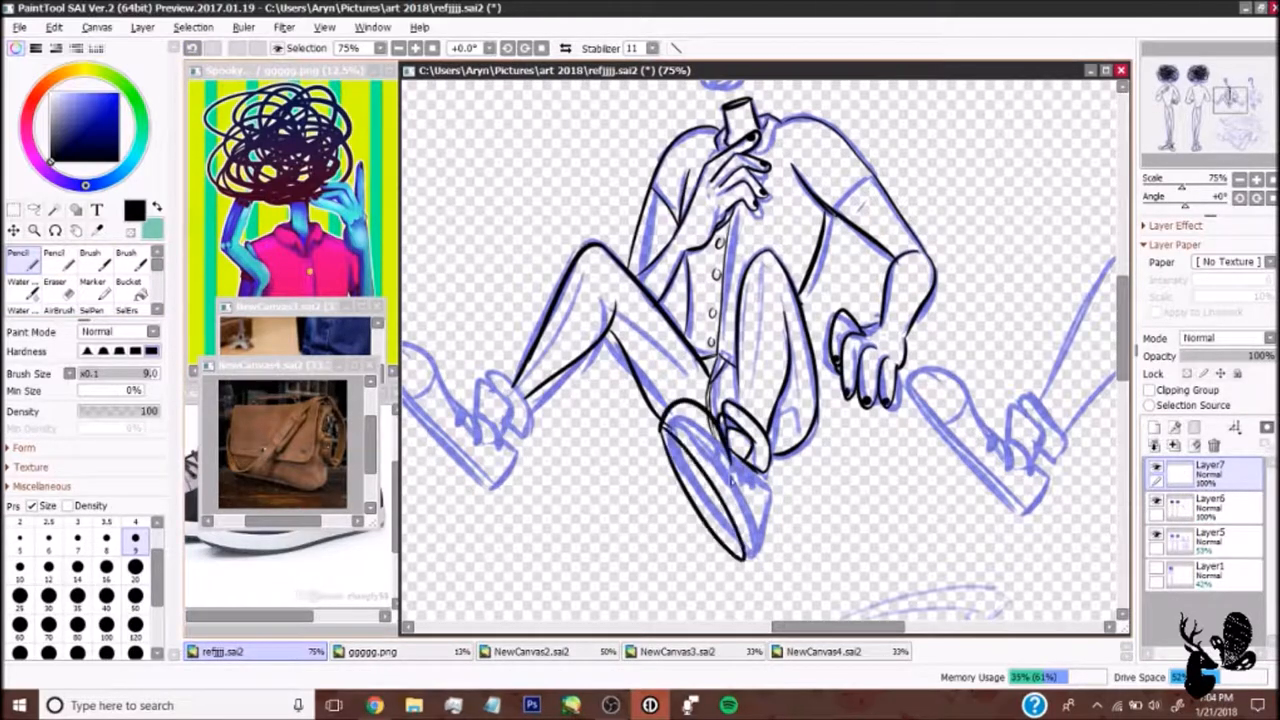
drag(680, 440, 740, 540)
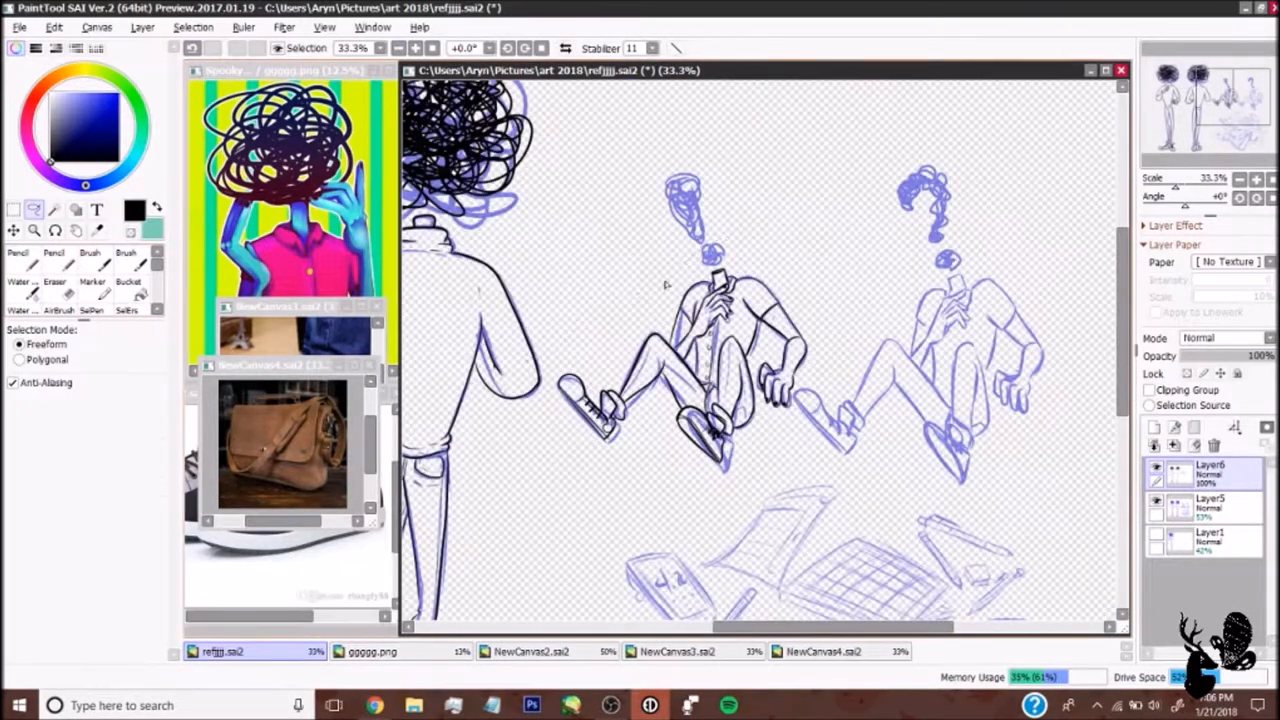
Trace the bag items' outlines, the grid tablet's edge and the sheet of paper beside it
click(18, 256)
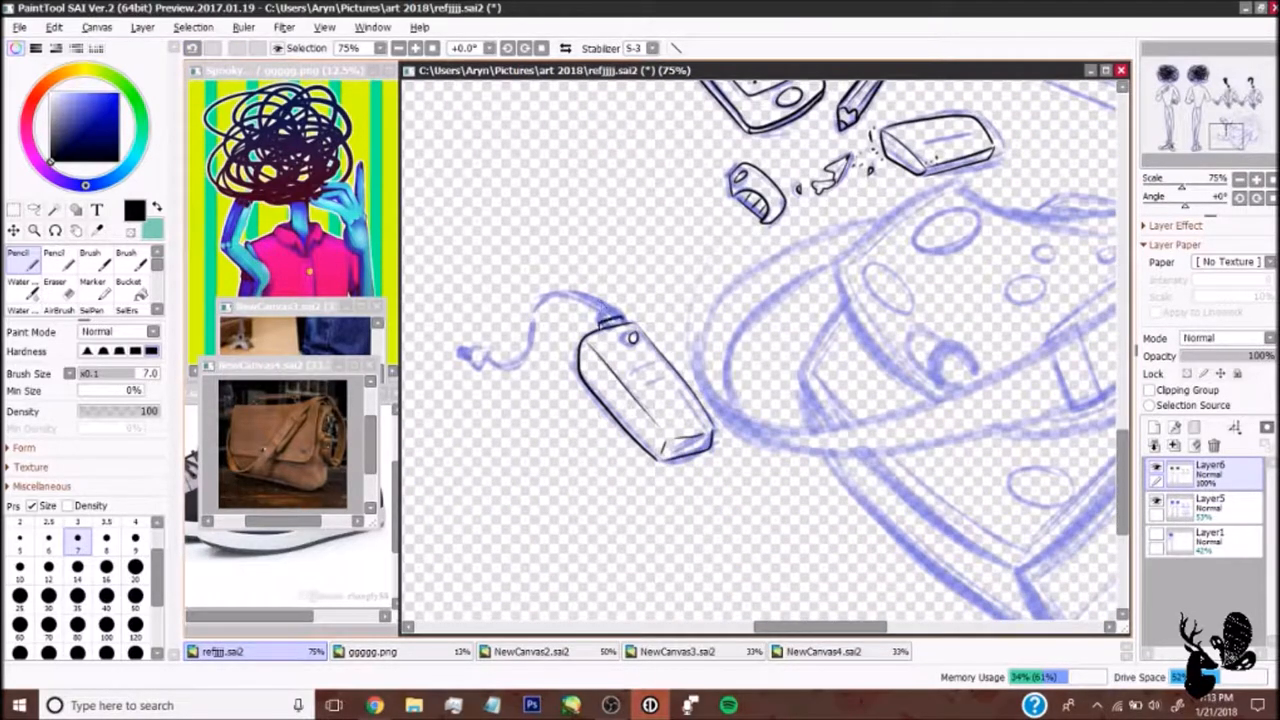
drag(464, 336, 600, 320)
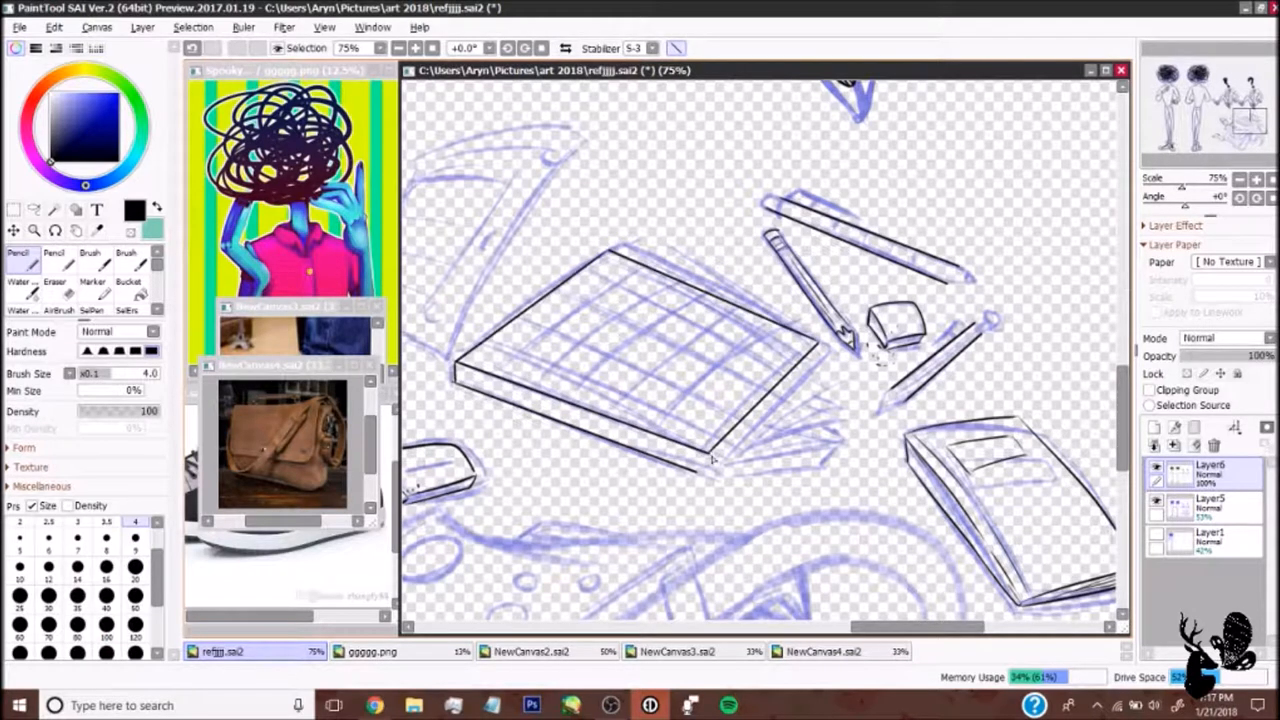
drag(700, 468, 804, 456)
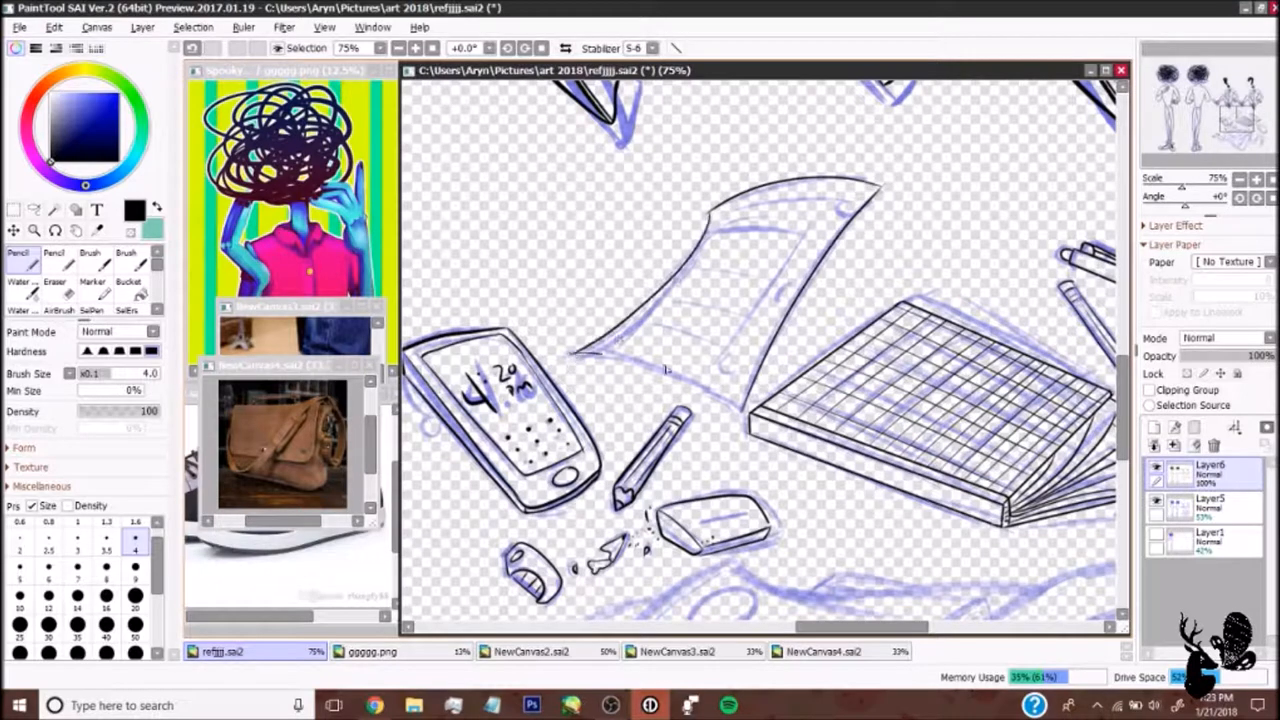
drag(600, 360, 860, 196)
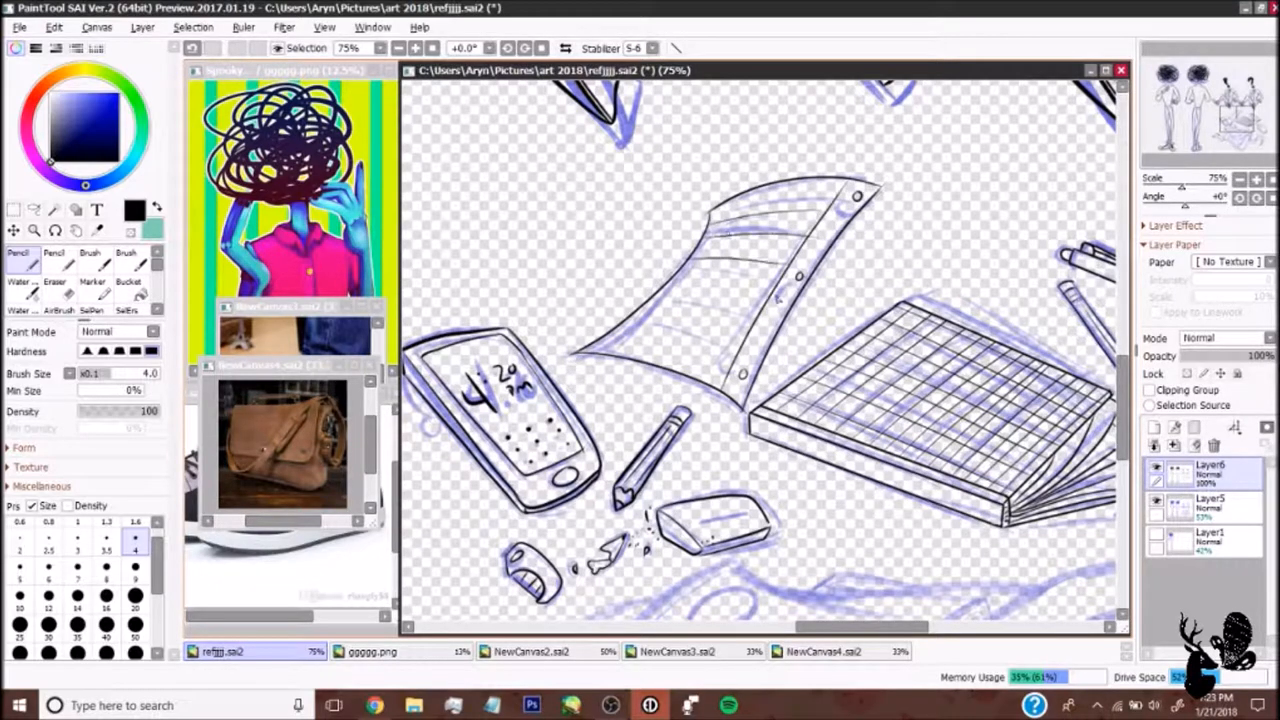
scroll(down, 3)
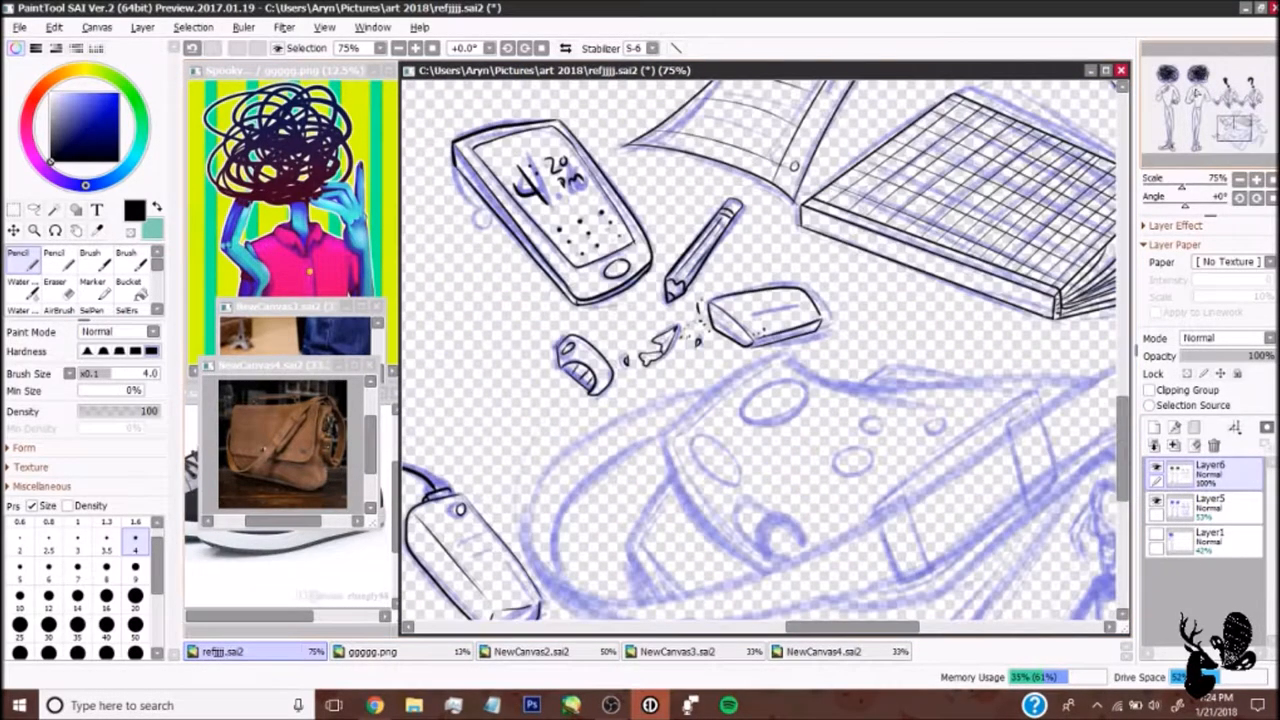
Ink the bag's strap, zipper pull, body and straps with the Pen on a new layer
click(1152, 444)
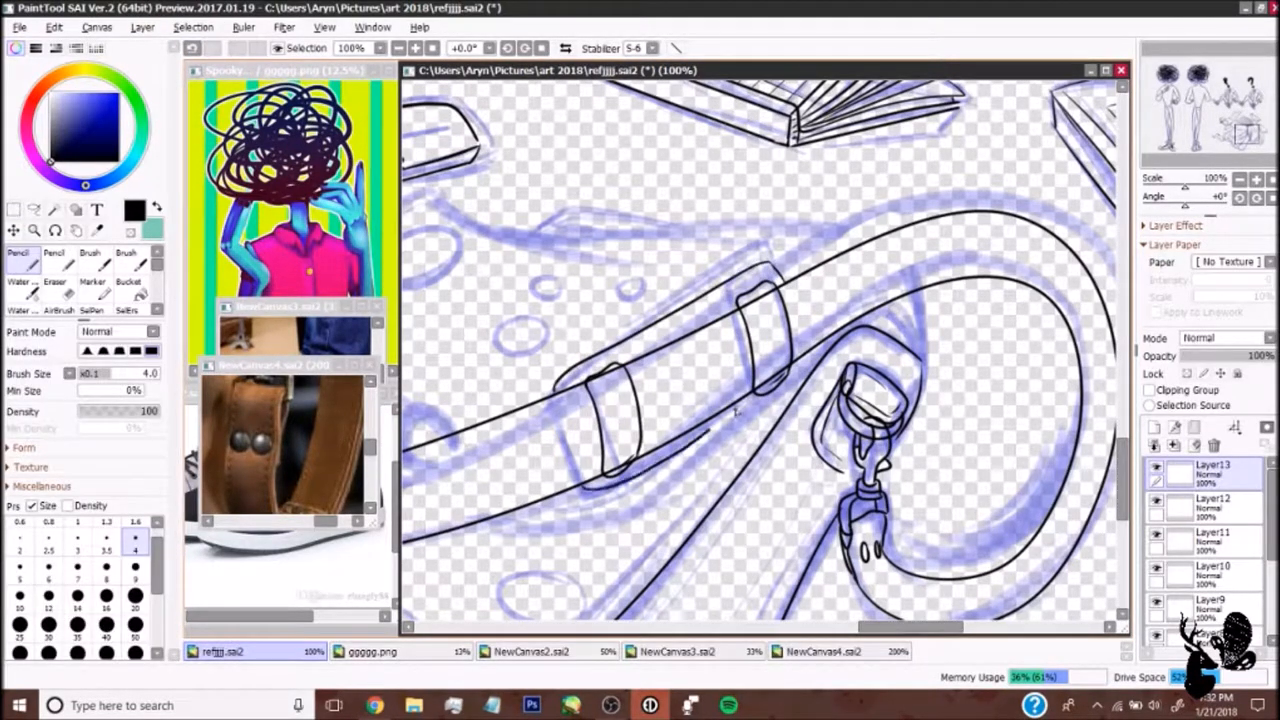
click(54, 288)
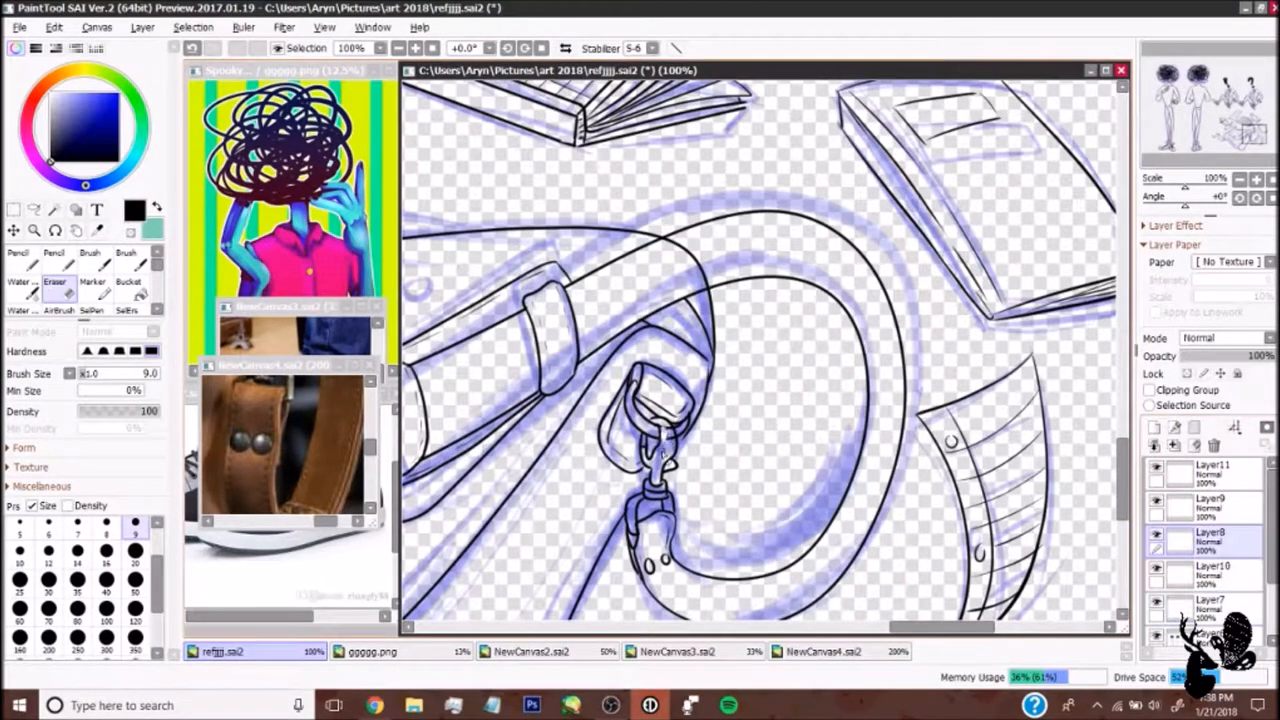
click(24, 266)
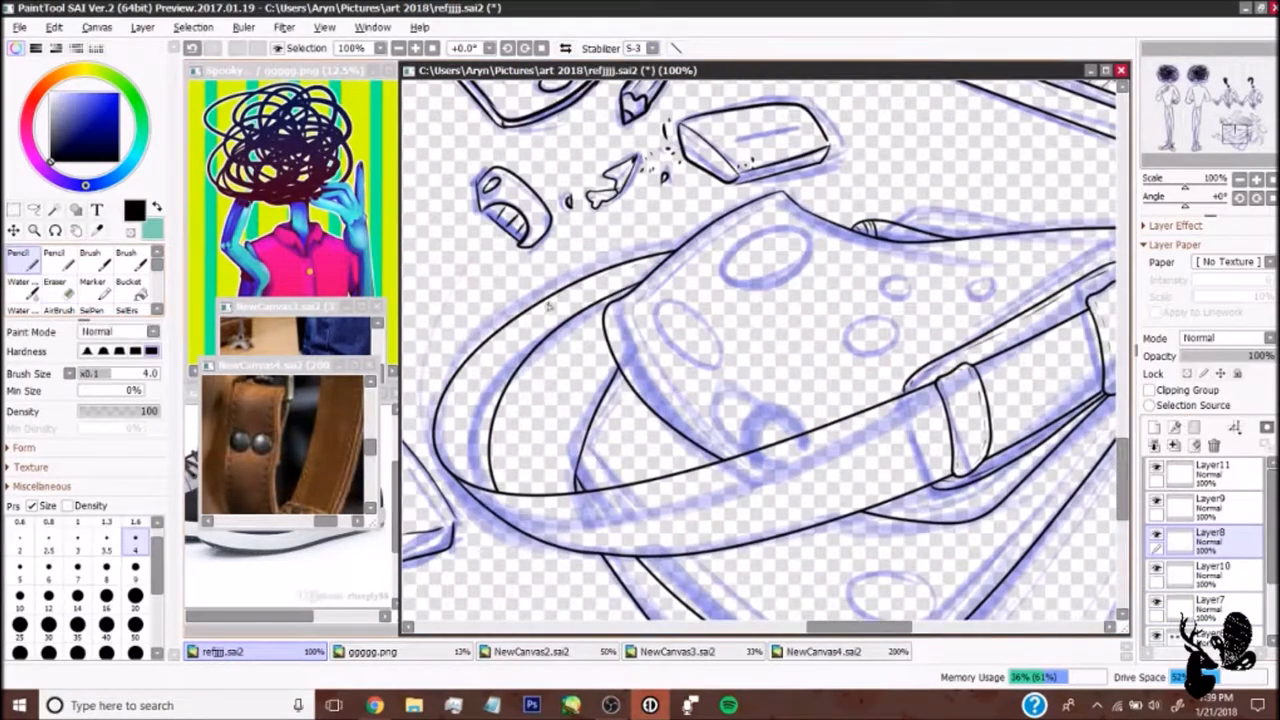
scroll(down, 3)
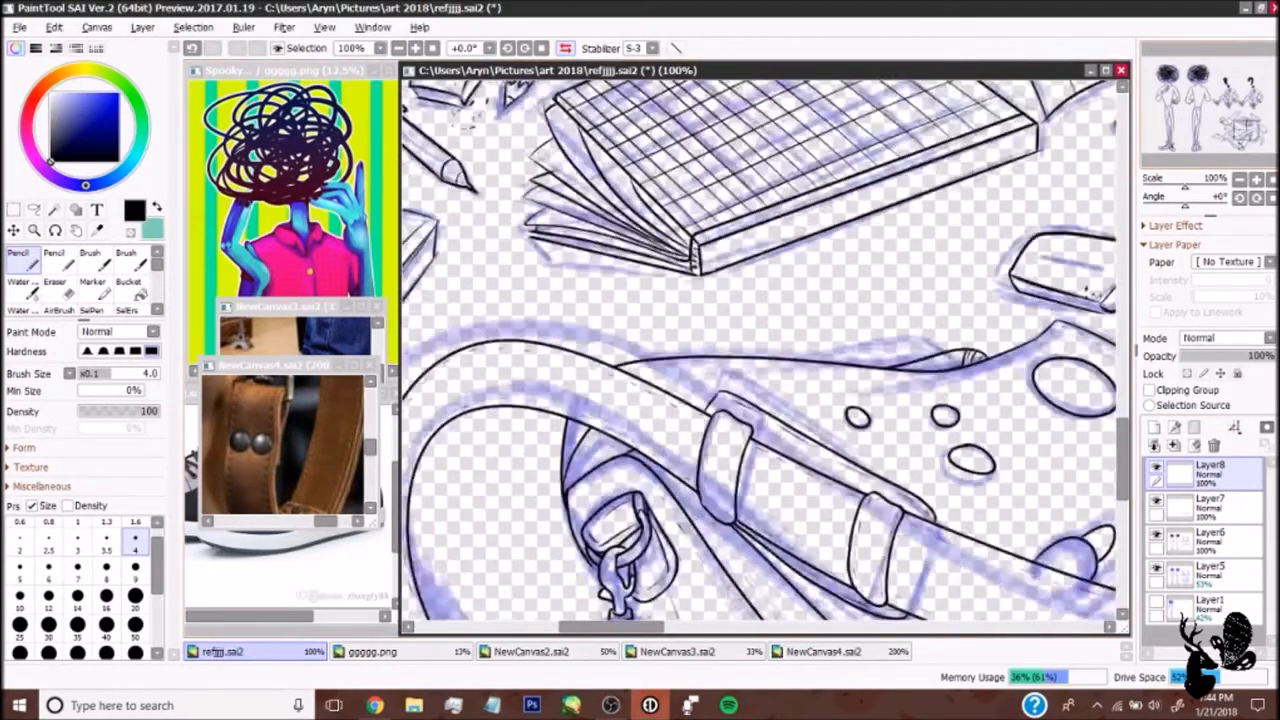
click(54, 280)
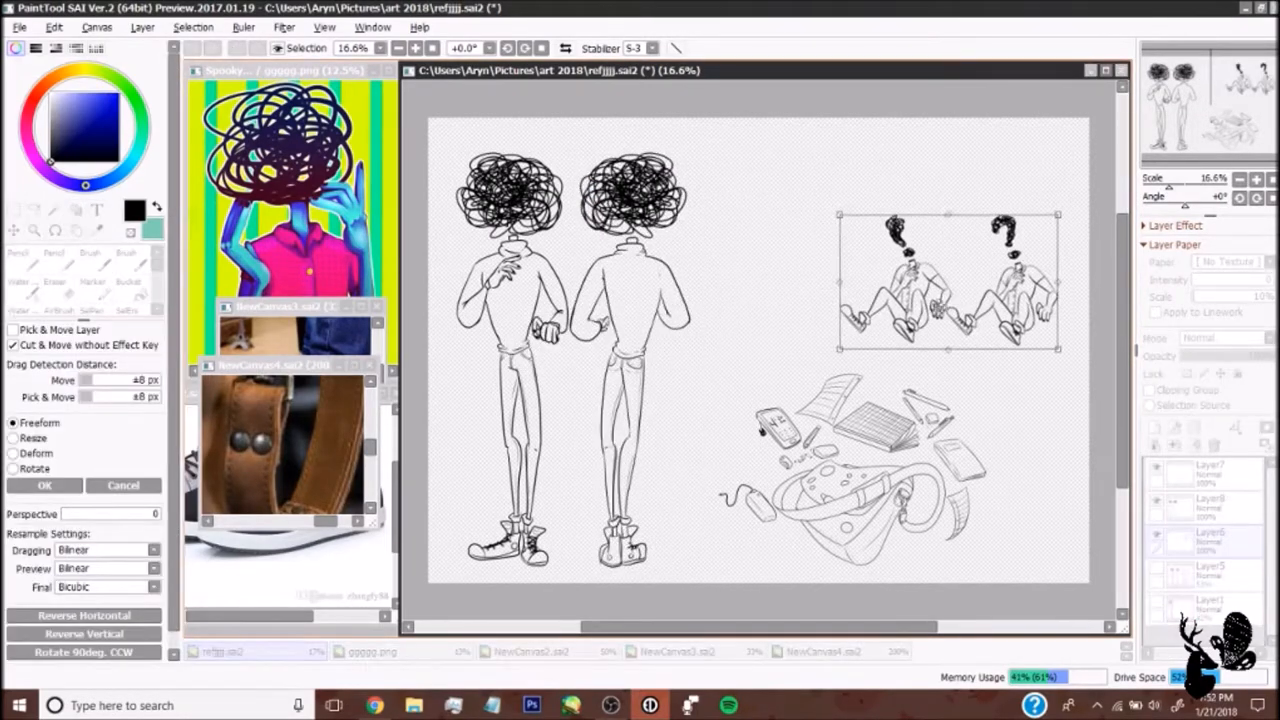
Confirm the seated figures' new size and bucket-fill trousers, shoes, notebook, paper and pens with flat colours
click(92, 262)
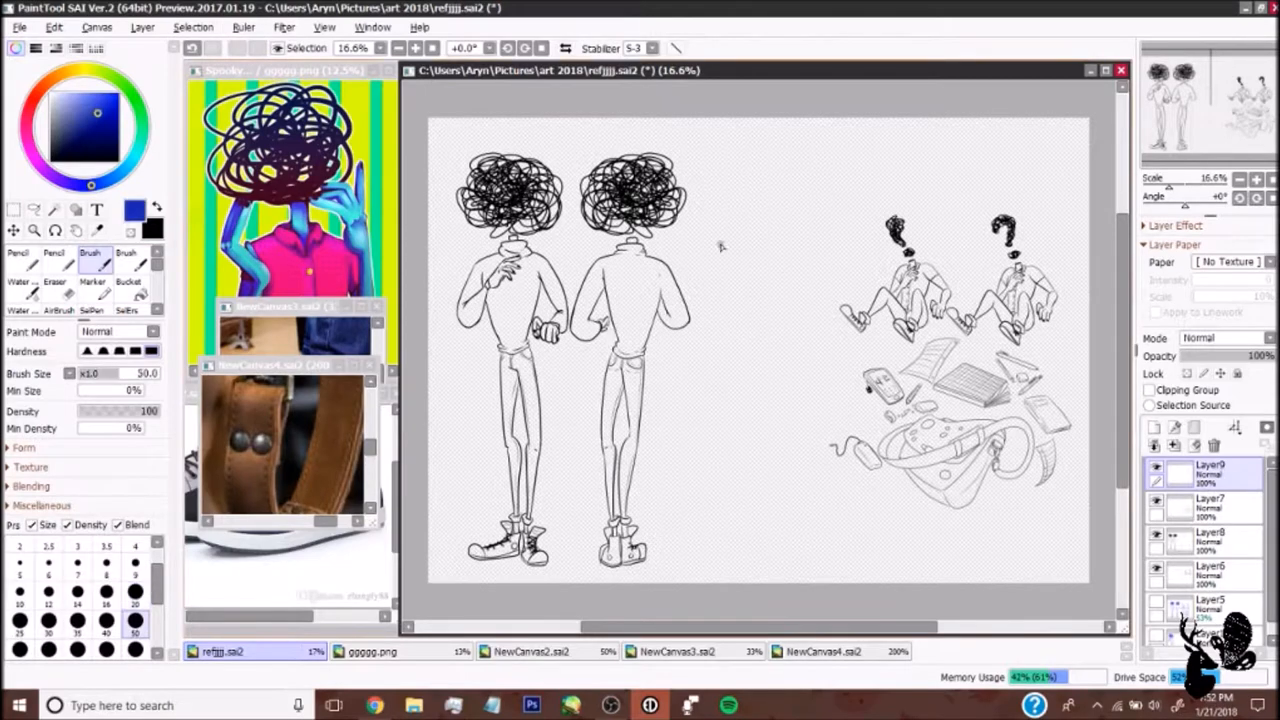
drag(710, 160, 1000, 520)
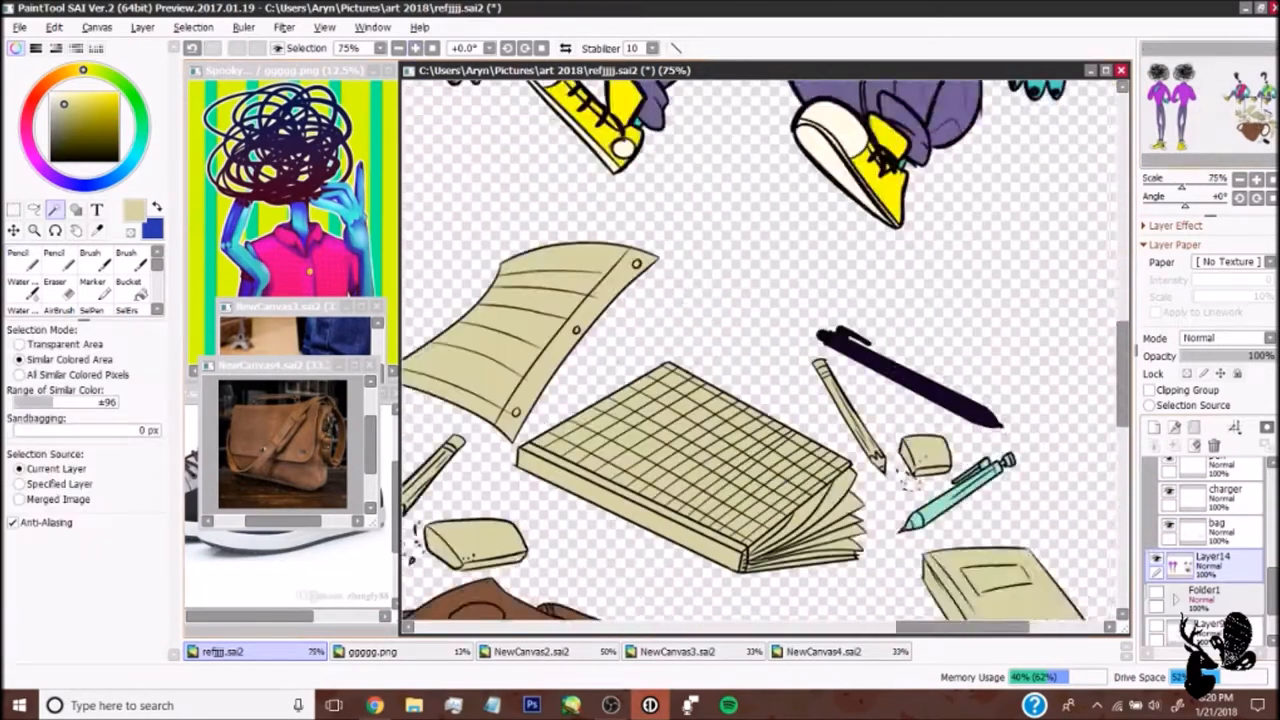
Fill the notebook pink with a blue spine, the small item dark, sweaters purple and hands teal
scroll(down, 3)
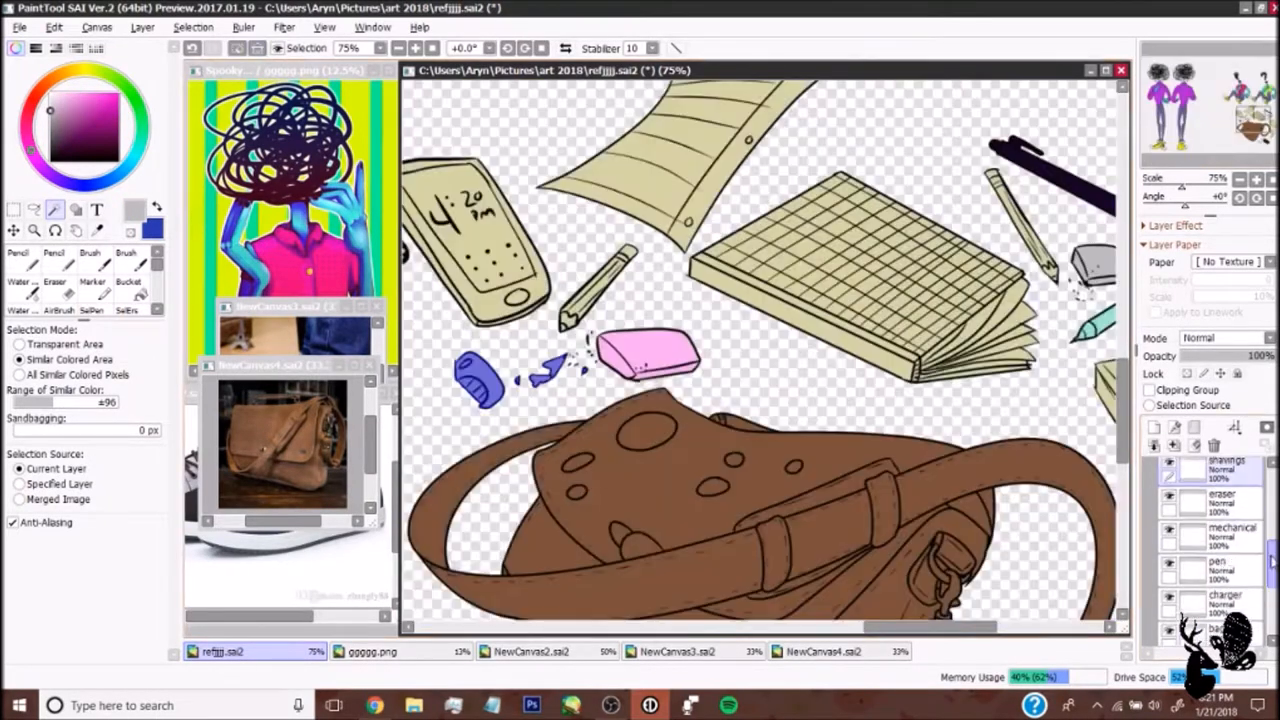
click(18, 252)
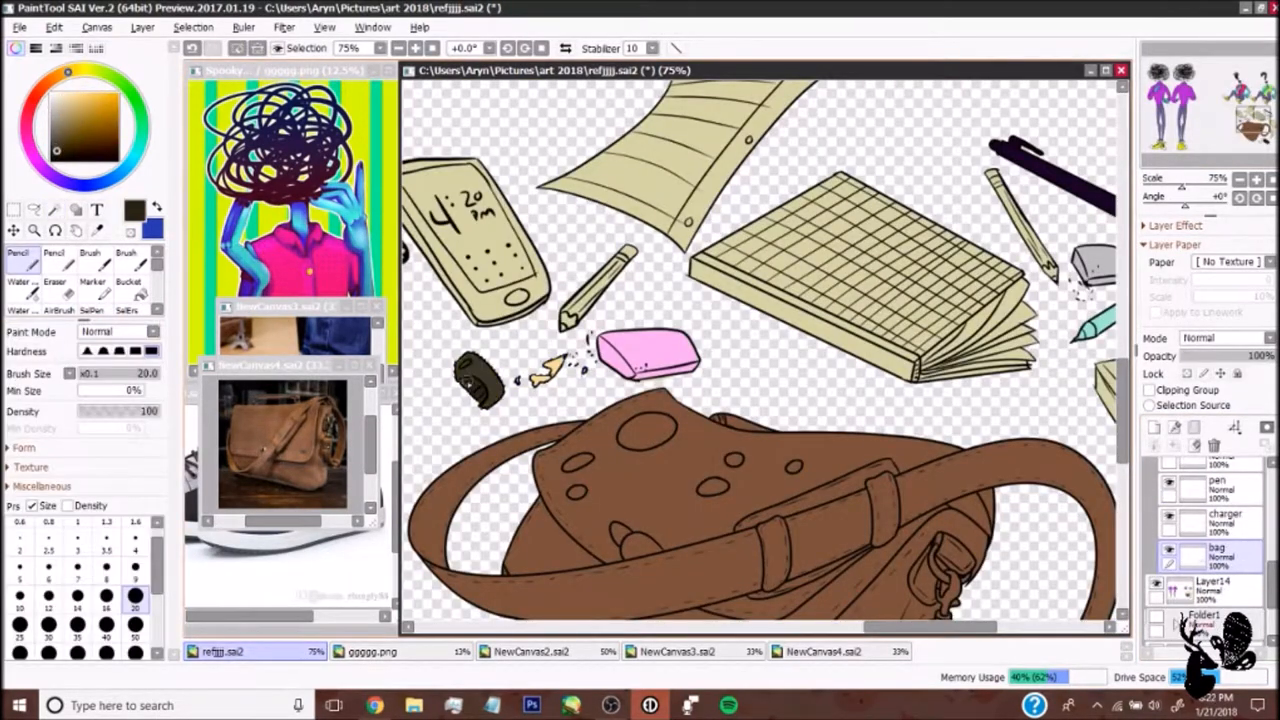
scroll(down, 3)
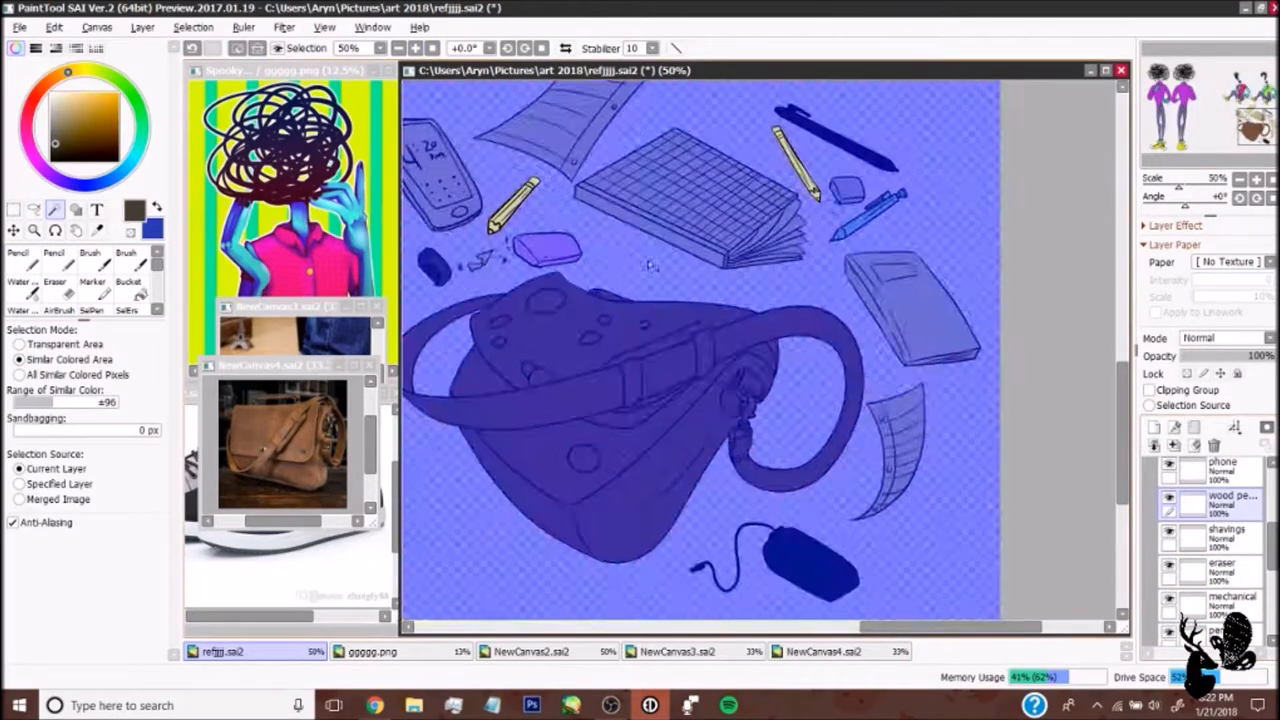
click(18, 268)
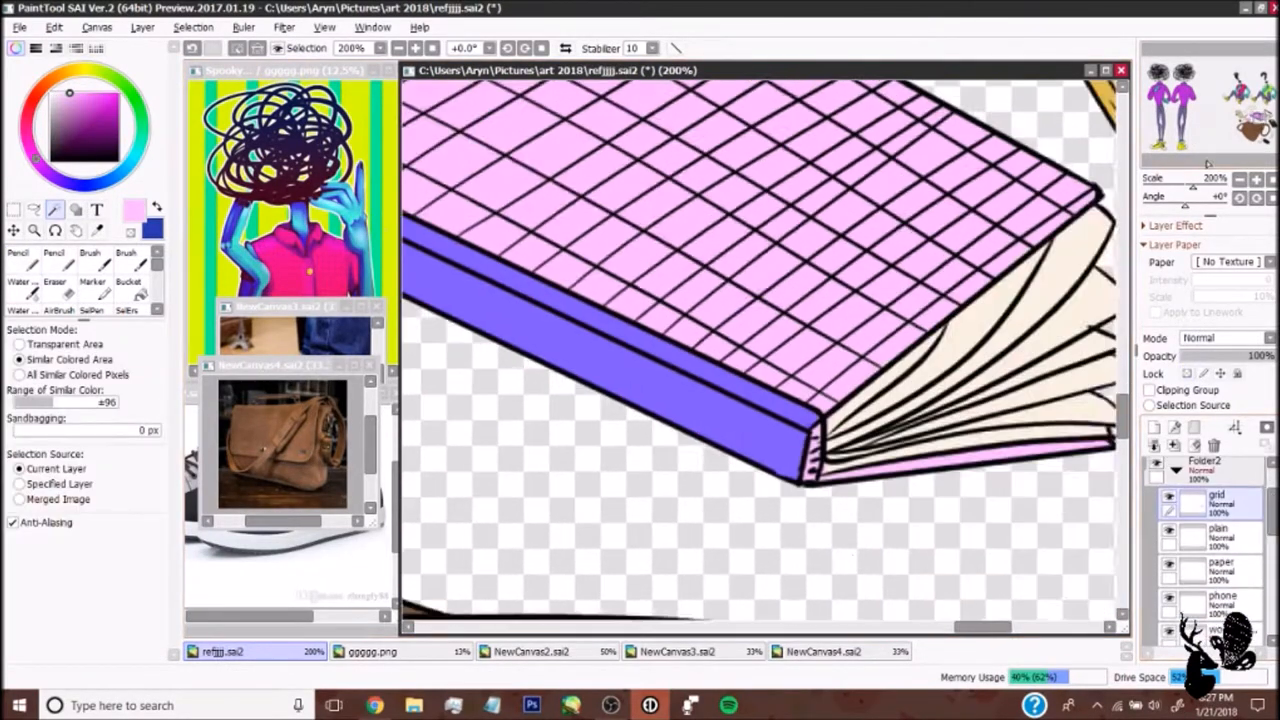
click(18, 264)
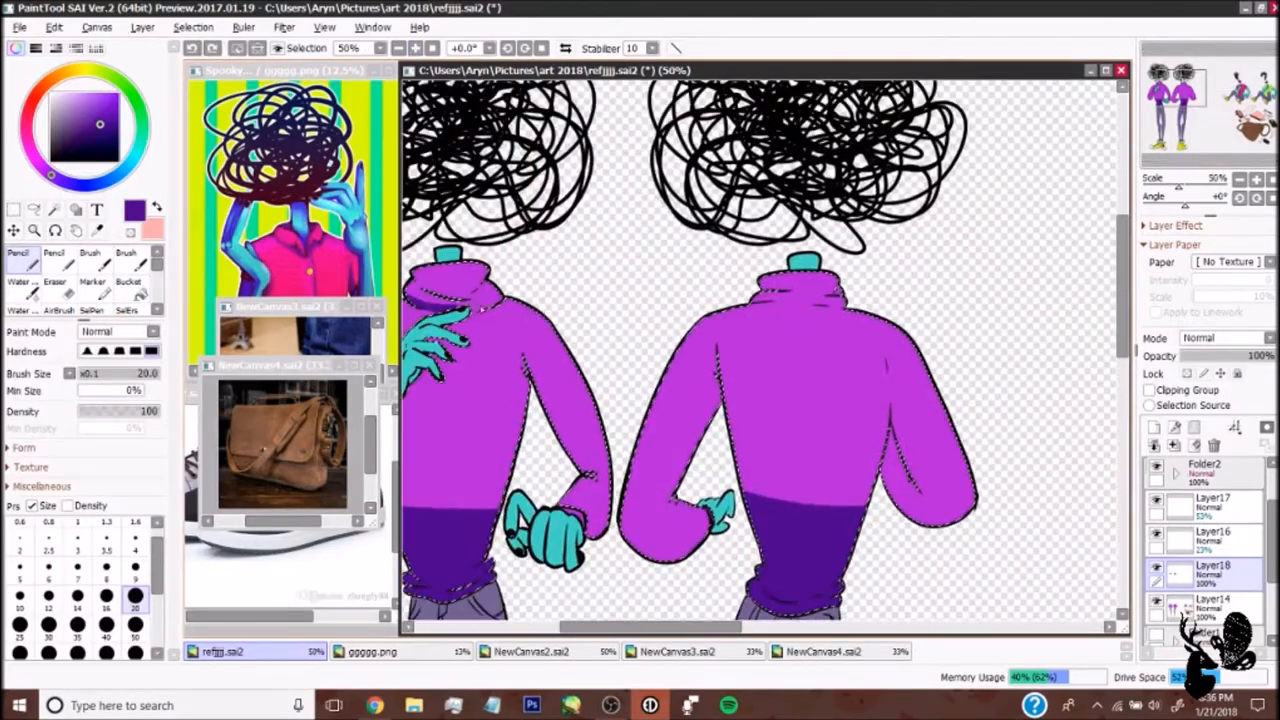
Shift hue and saturation toward red so sweaters turn red and blocks turn pink, and confirm
click(56, 210)
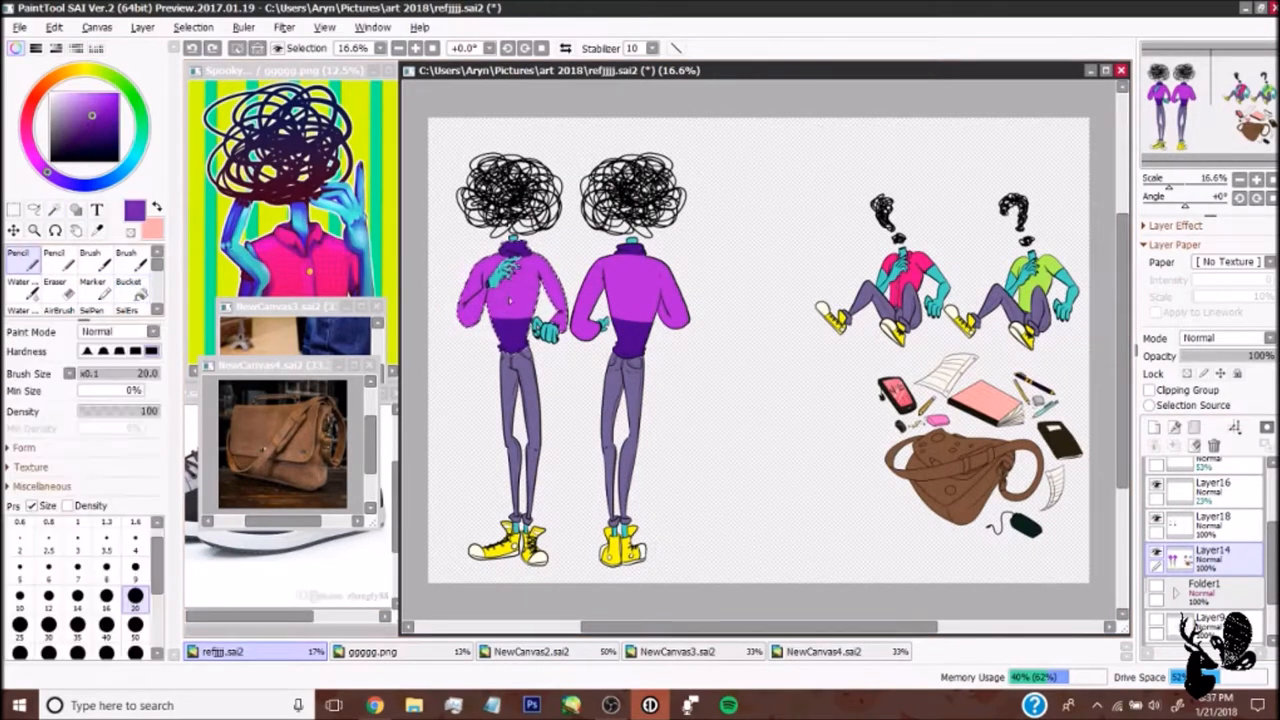
click(128, 290)
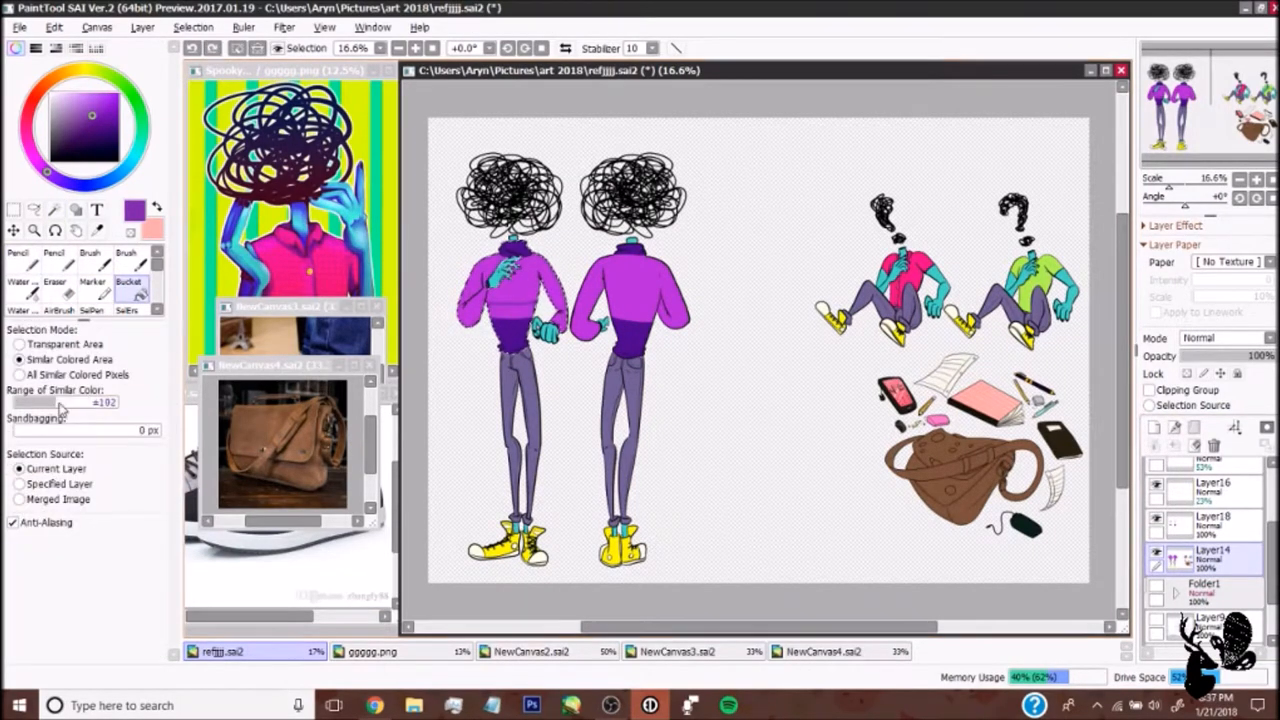
click(54, 264)
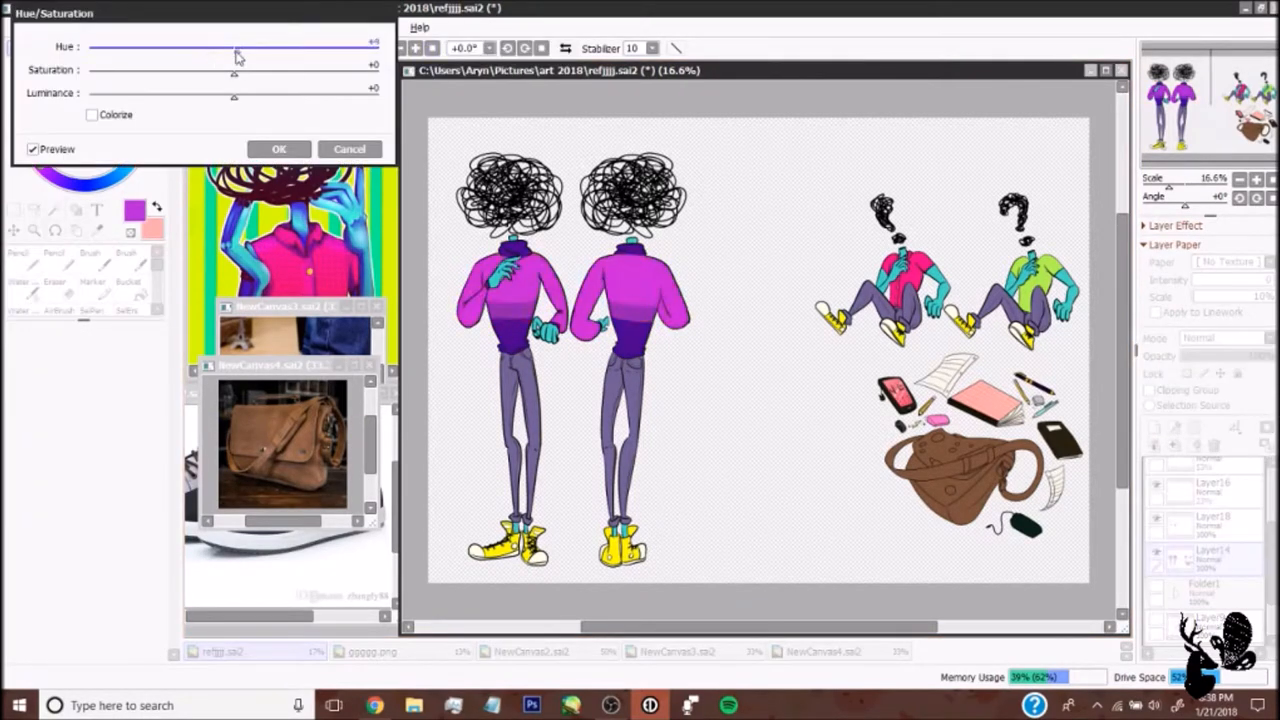
drag(234, 68, 334, 80)
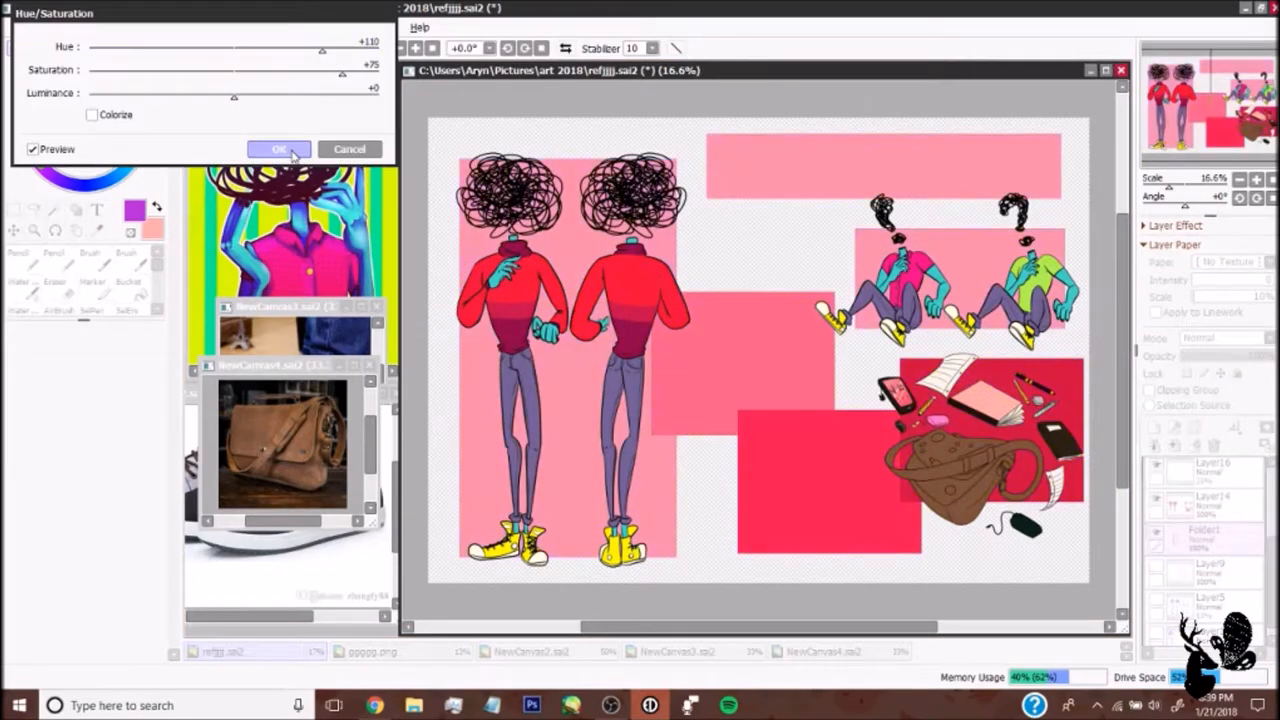
click(278, 148)
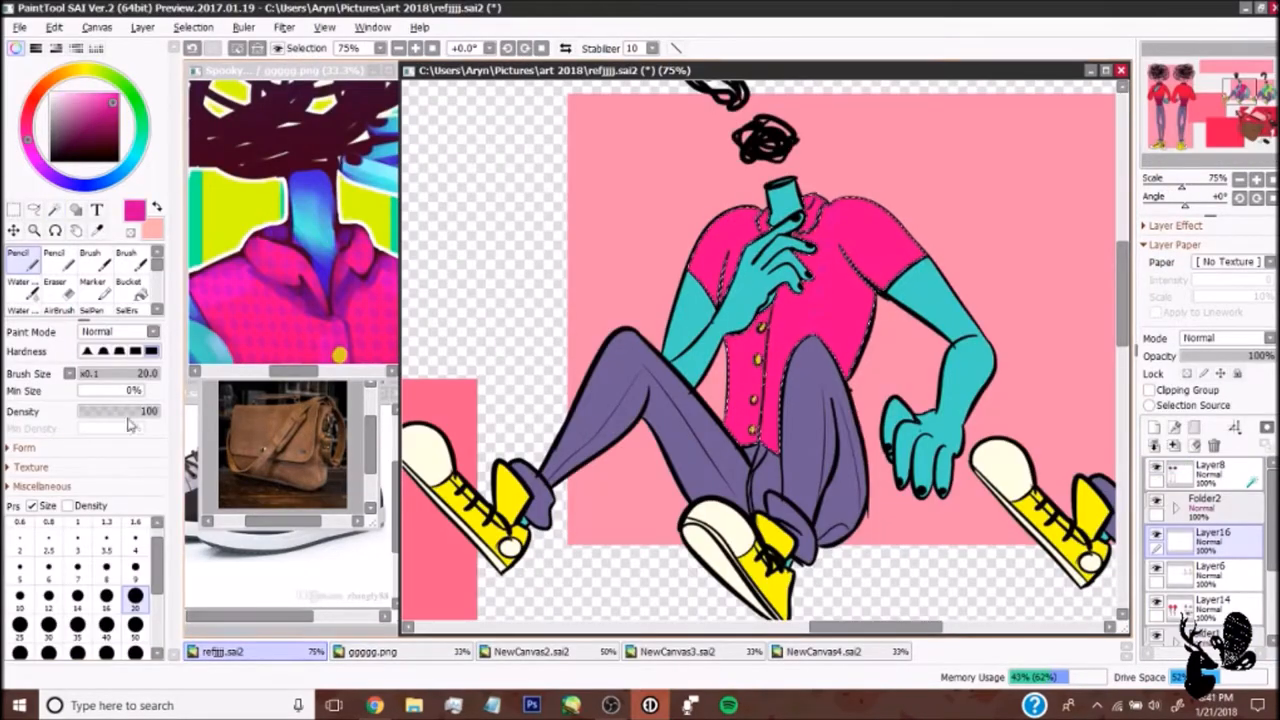
Paint blue striped blocks, a green check and red cross, and set the halftone texture layer to Multiply
drag(76, 390, 130, 390)
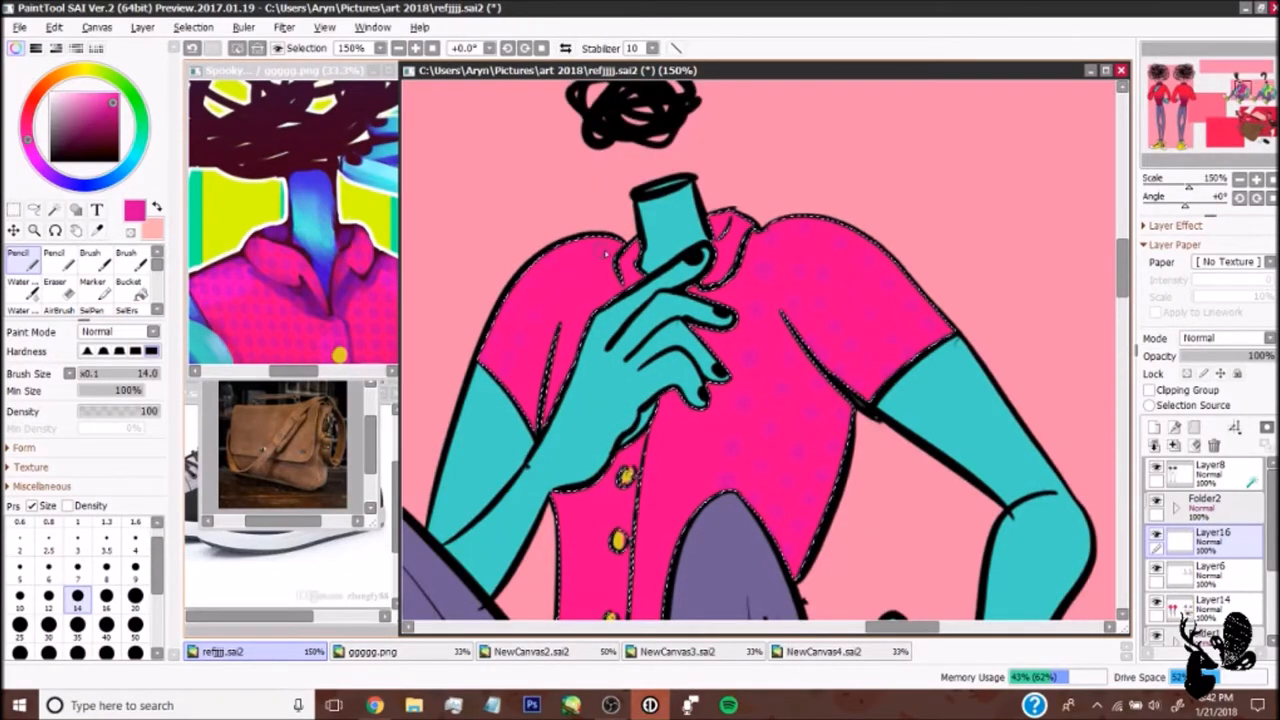
scroll(down, 3)
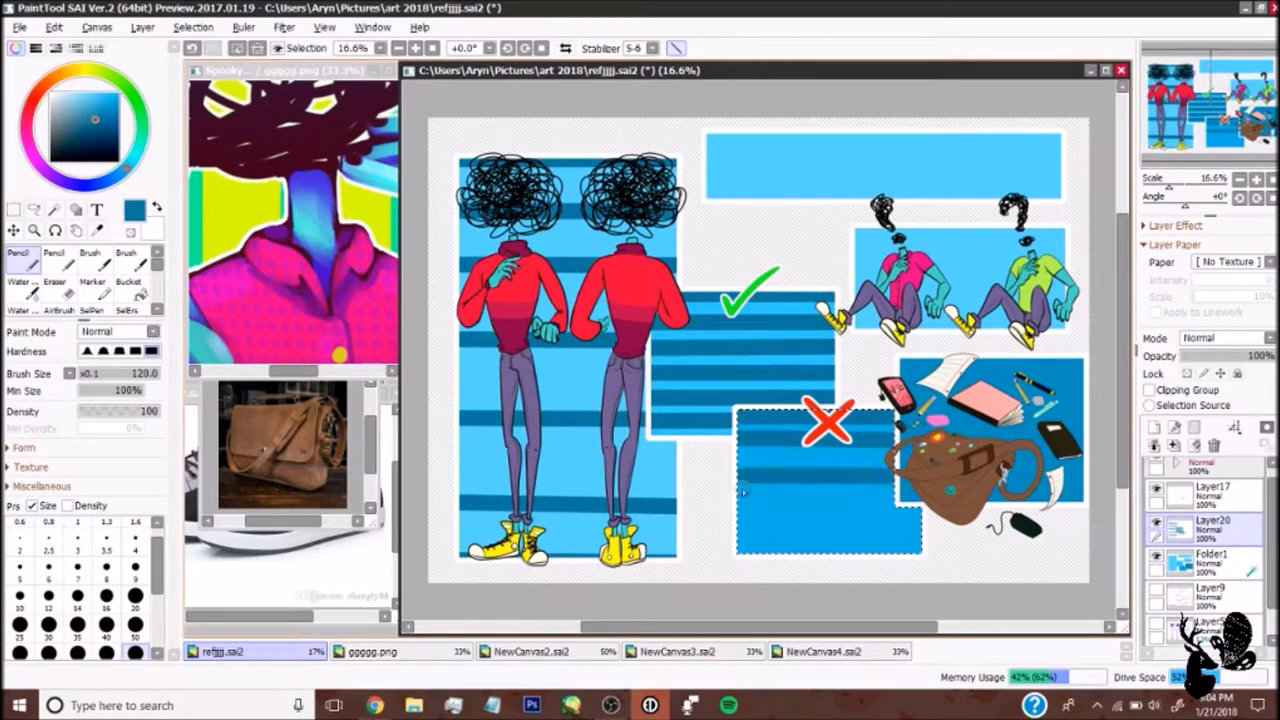
click(1196, 336)
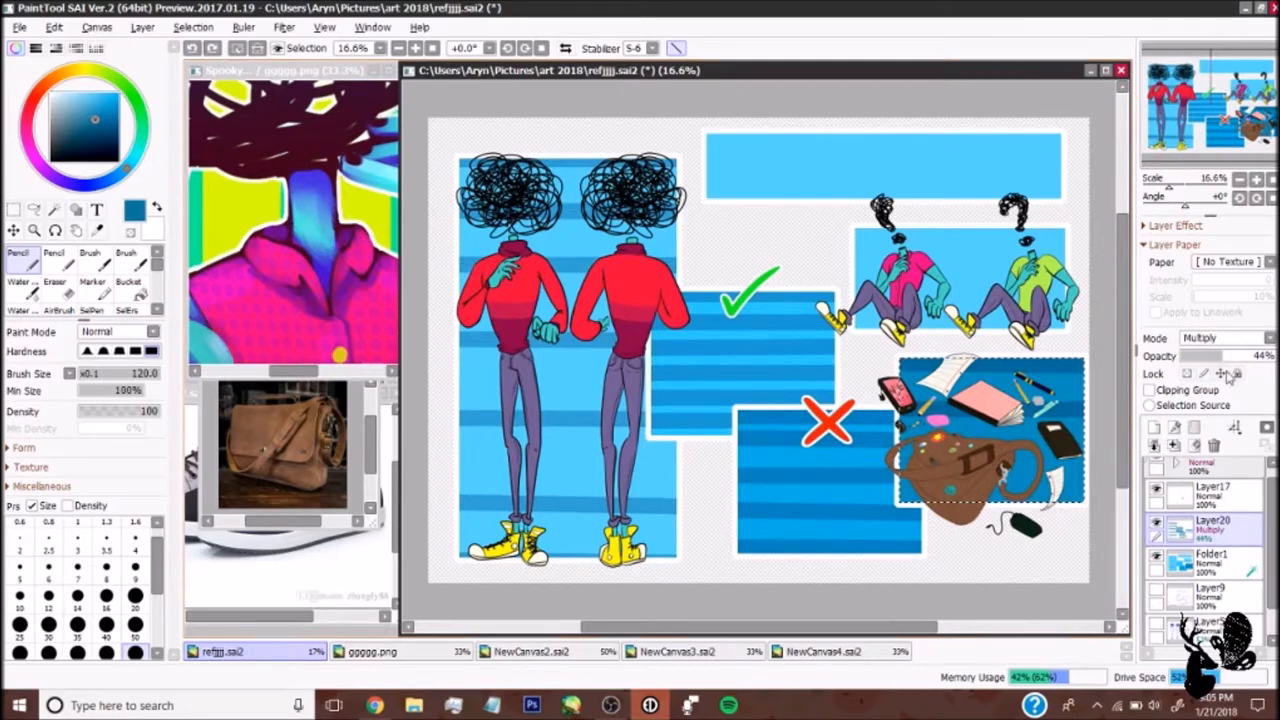